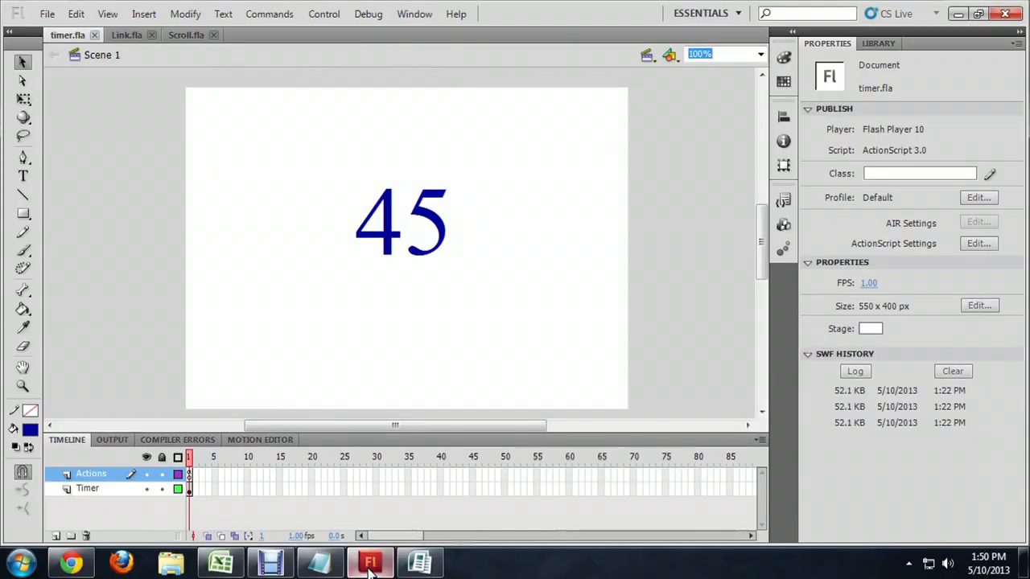
mouse_move(495, 216)
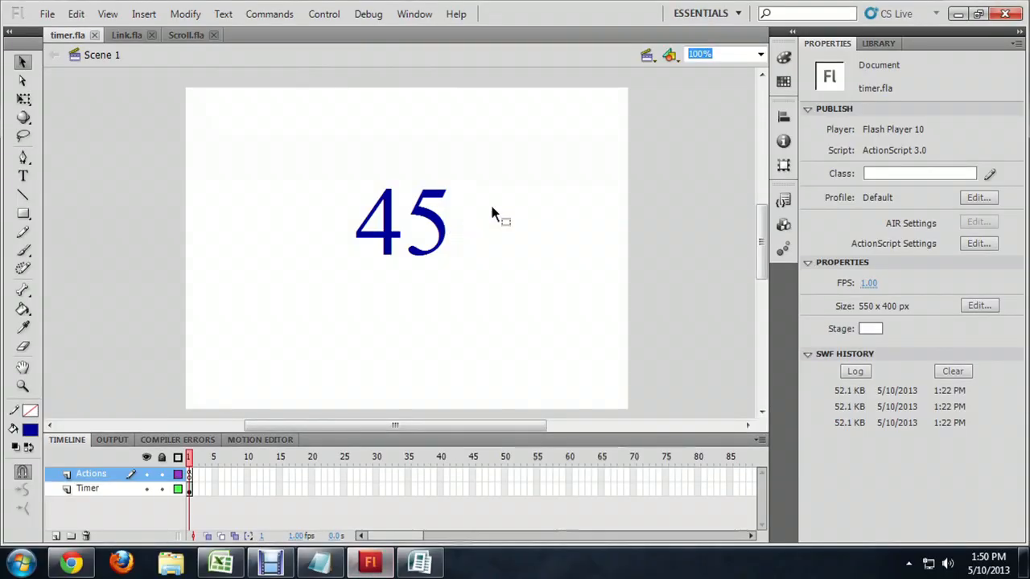
mouse_move(473, 221)
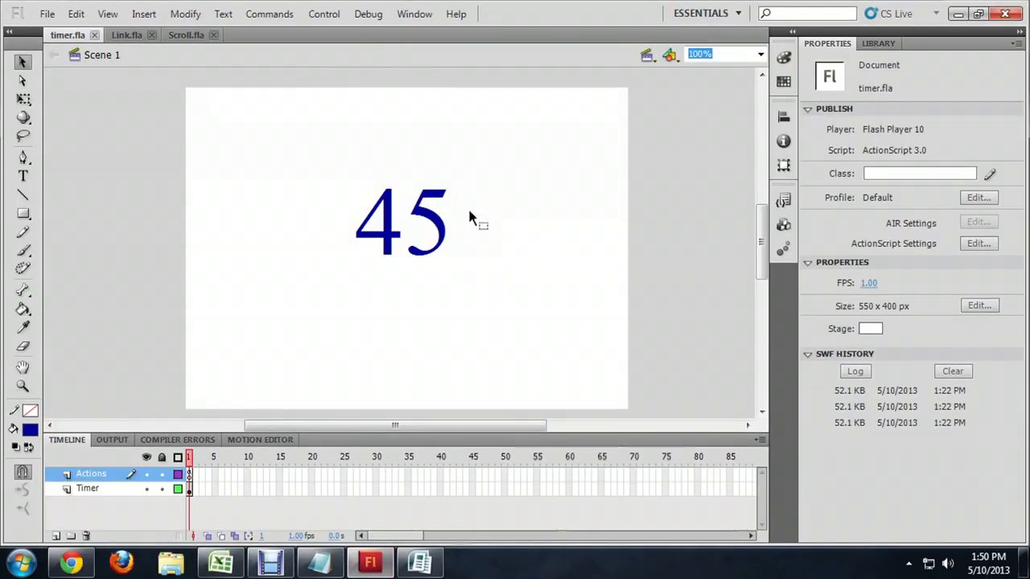
mouse_move(639, 240)
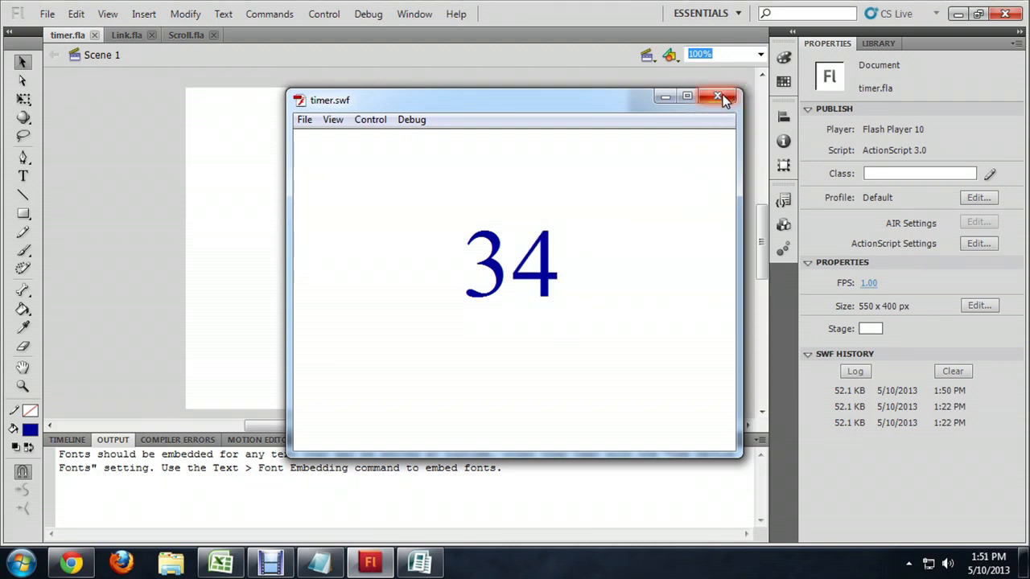
- Close the timer.swf test movie and return to timer.fla
left_click(718, 97)
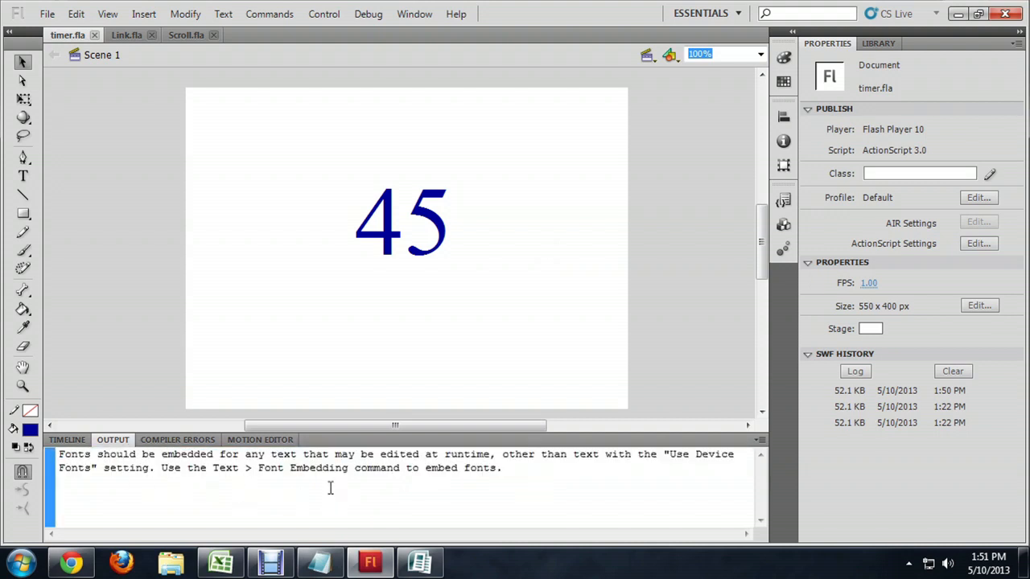
mouse_move(515, 488)
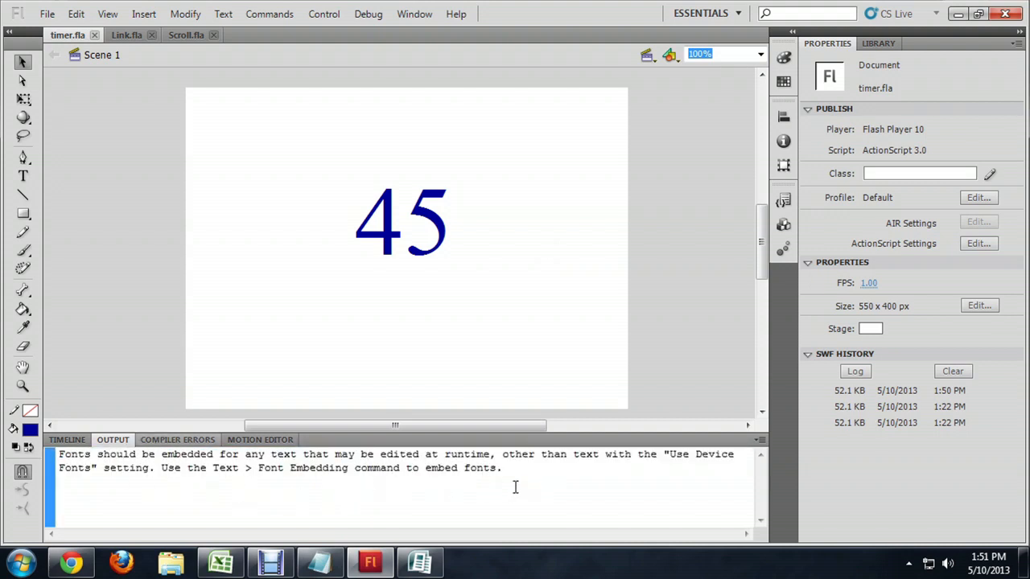
mouse_move(405, 469)
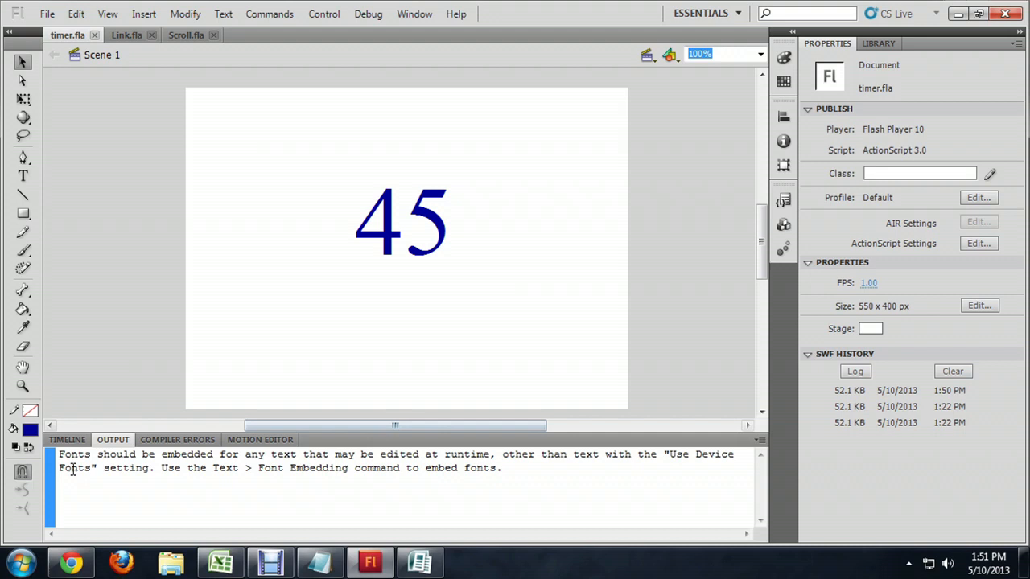
- Select the Timer layer's 45 text field to inspect TLF text txtTimer
left_click(67, 439)
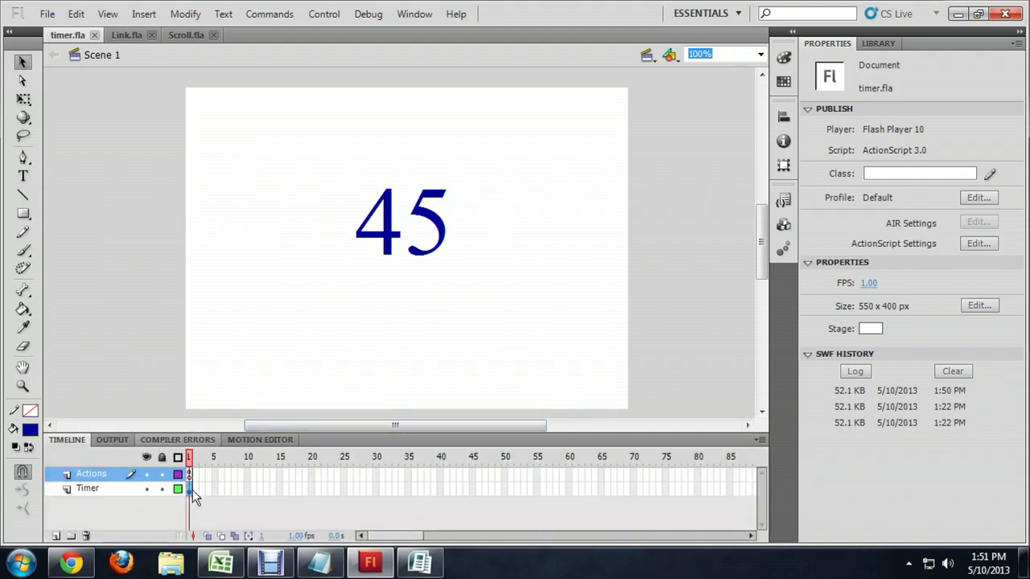
left_click(190, 488)
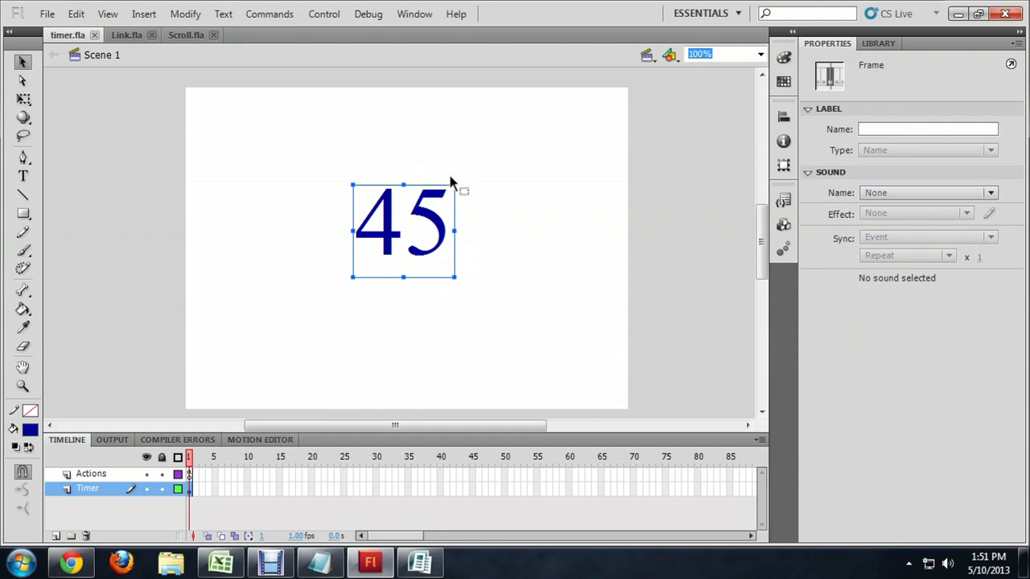
left_click(401, 225)
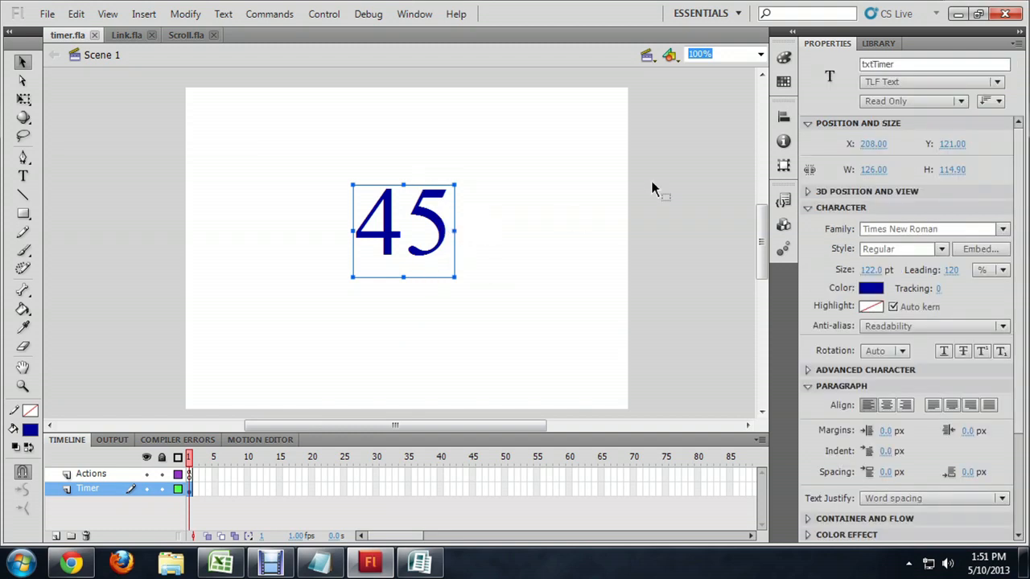
left_click(933, 64)
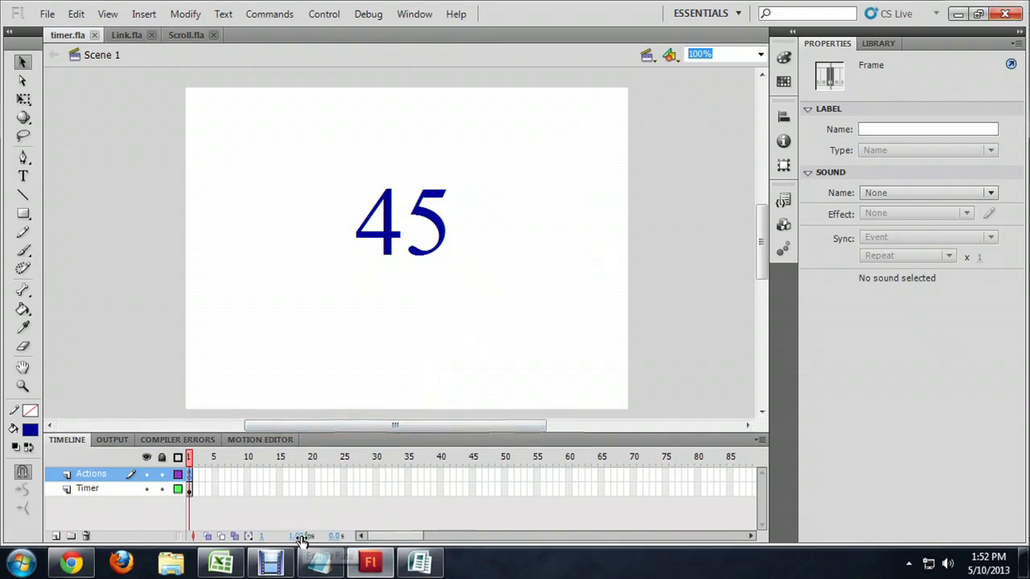
mouse_move(302, 536)
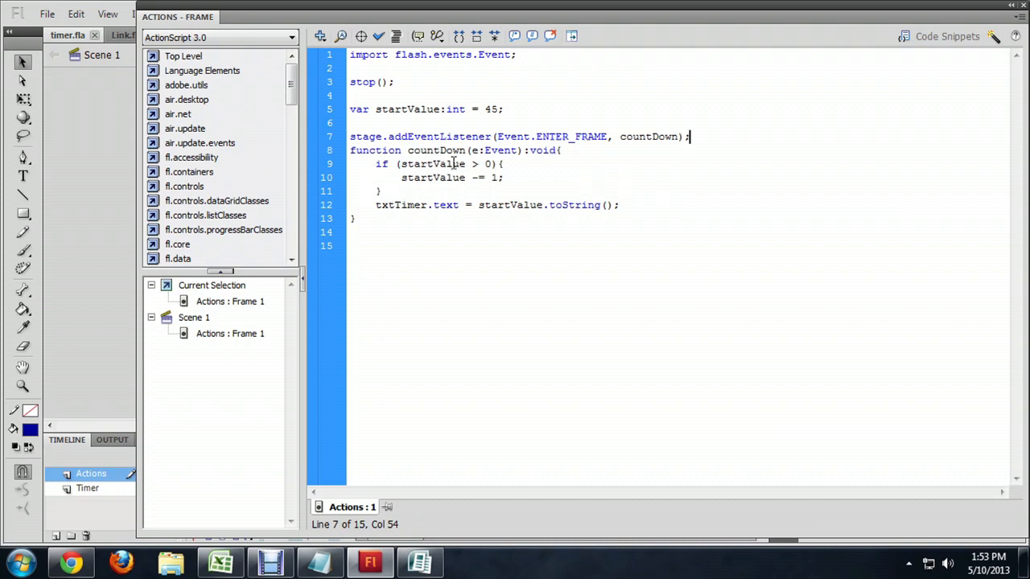
- Highlight startValue and txtTimer while reviewing the ENTER_FRAME countDown code
double_click(649, 136)
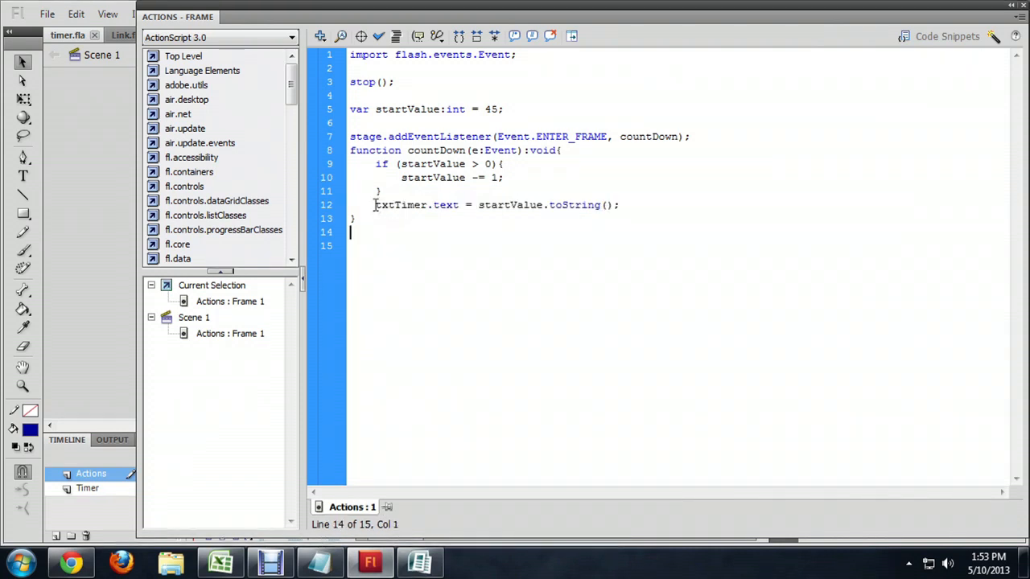
double_click(401, 204)
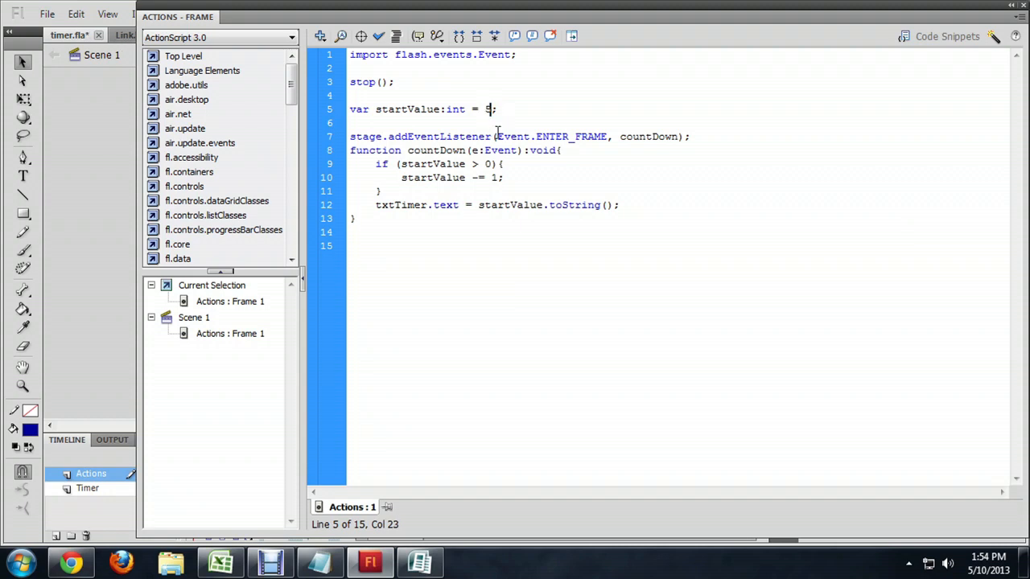
- Change startValue from 45 to 5 on line 5
type("5")
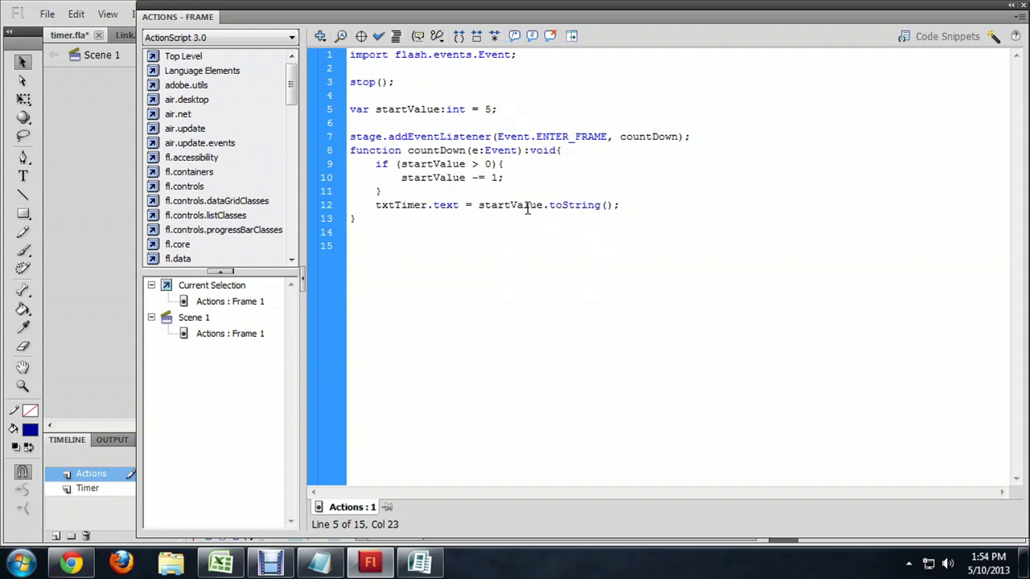